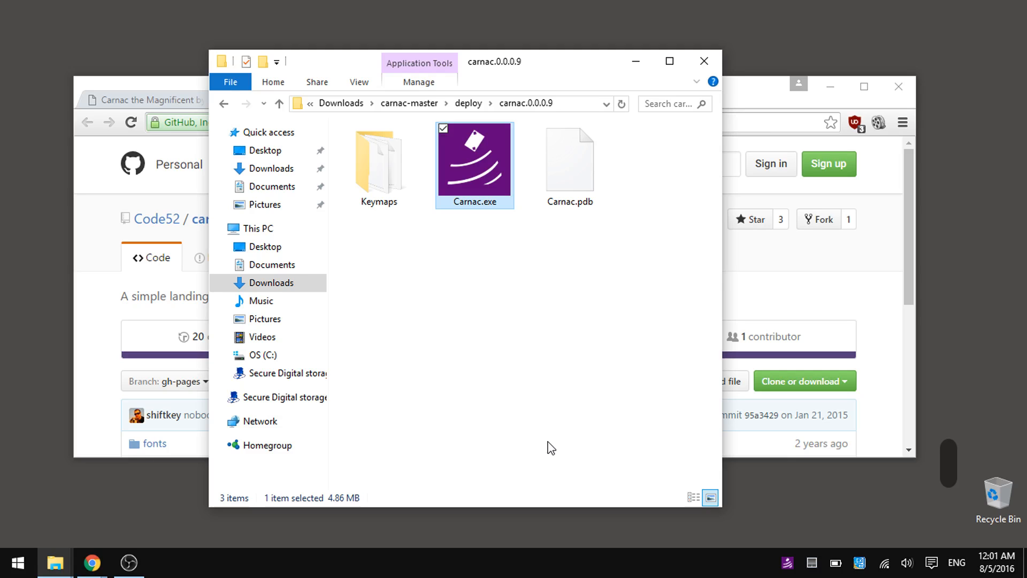
- Start Carnac from the deploy folder and confirm Ctrl+C shows in the overlay
click(379, 164)
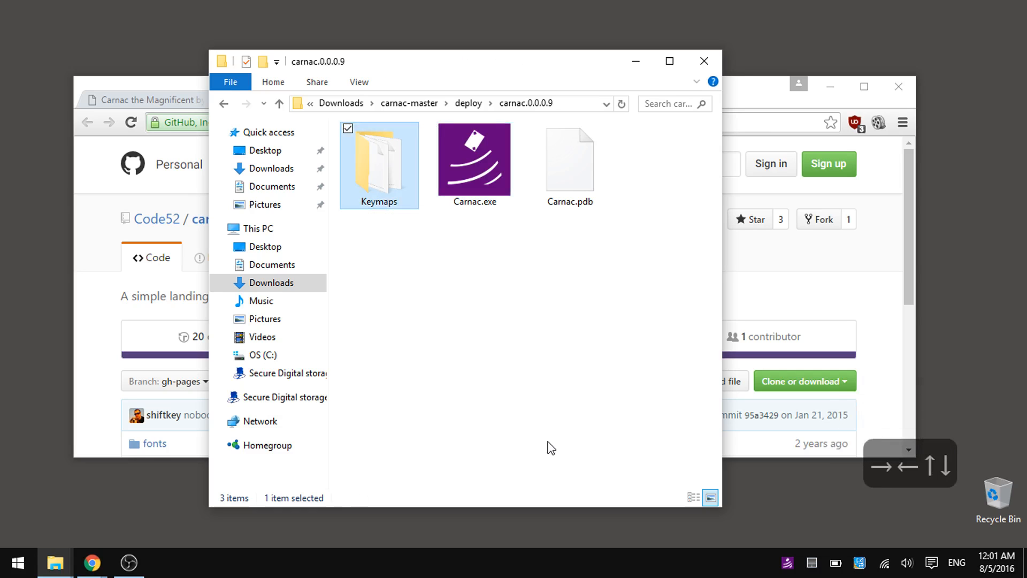
key(ctrl+c)
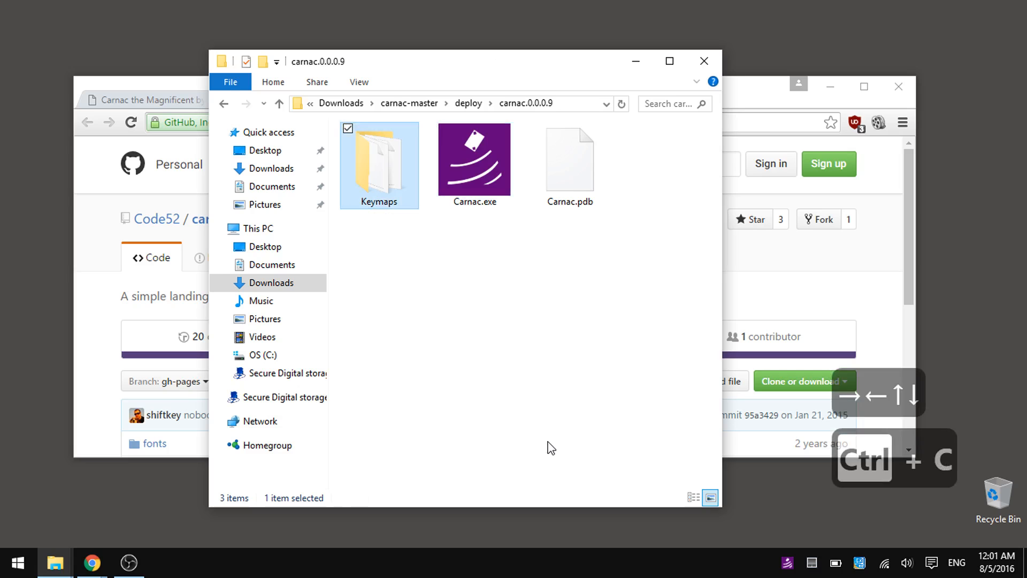
click(18, 562)
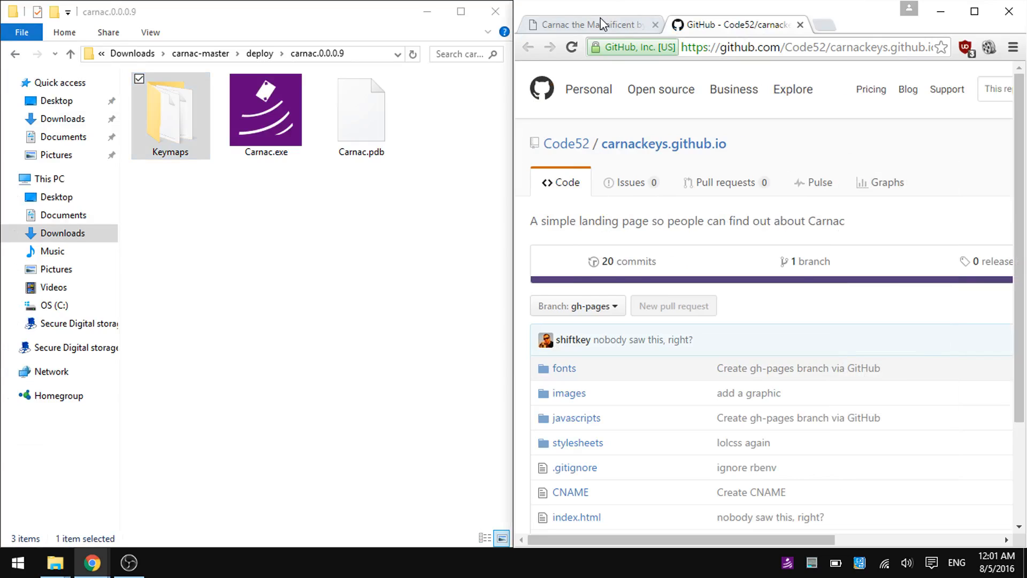
- Close the GitHub browser window, leaving the Carnac folder snapped on the left
click(587, 25)
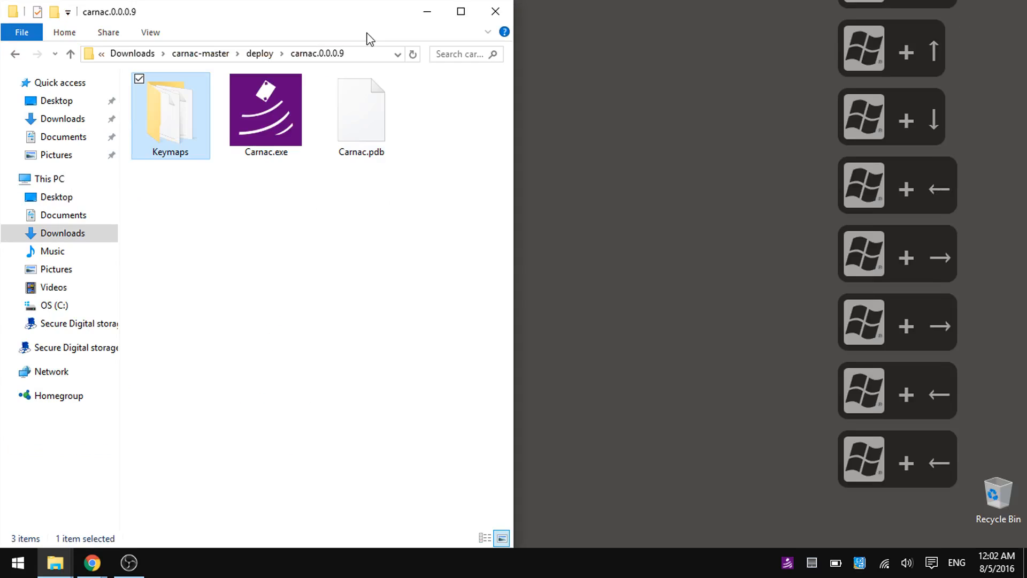
click(16, 562)
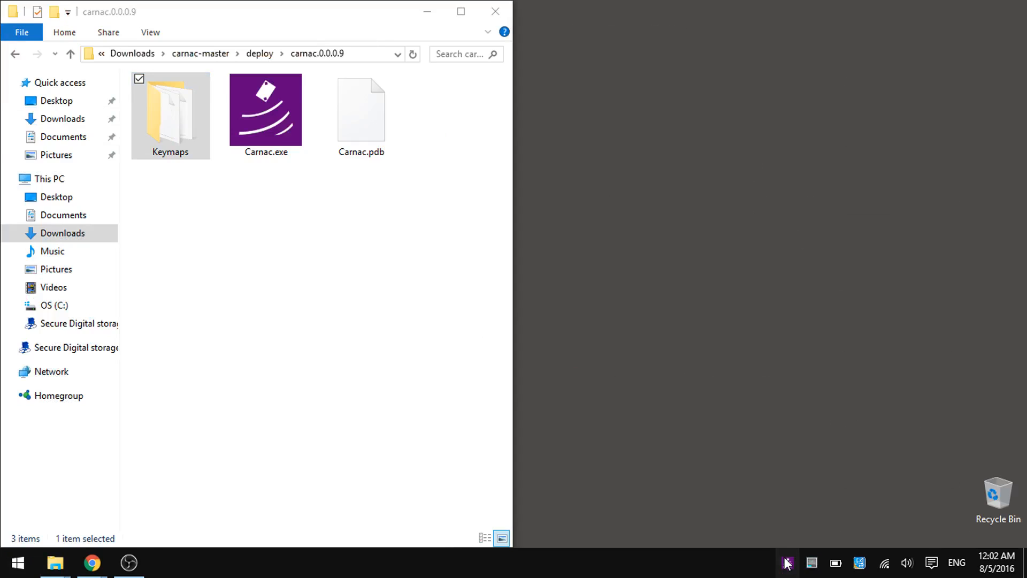
- Bring up Carnac settings from the tray icon and show the Appearance page
click(787, 562)
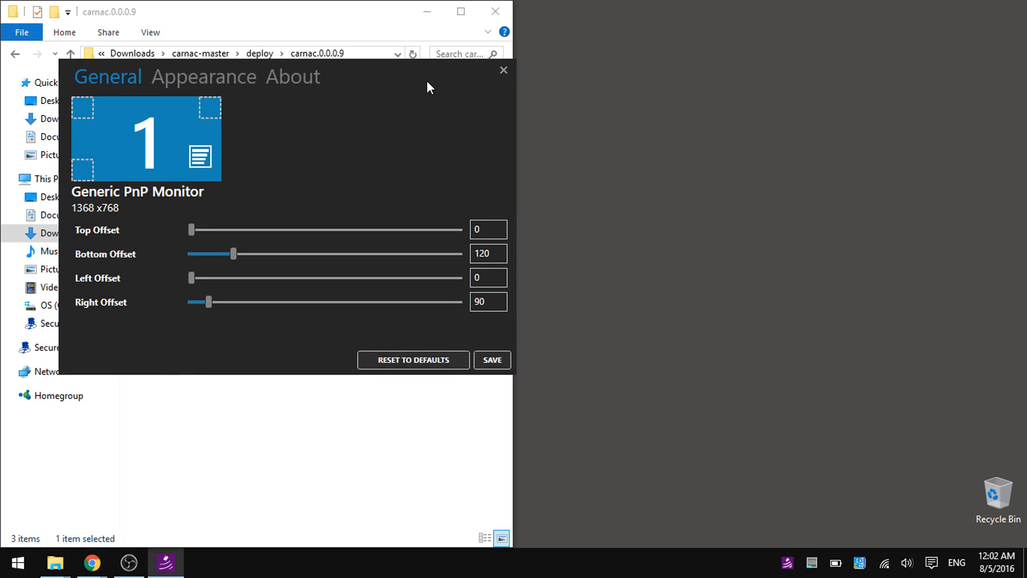
click(202, 77)
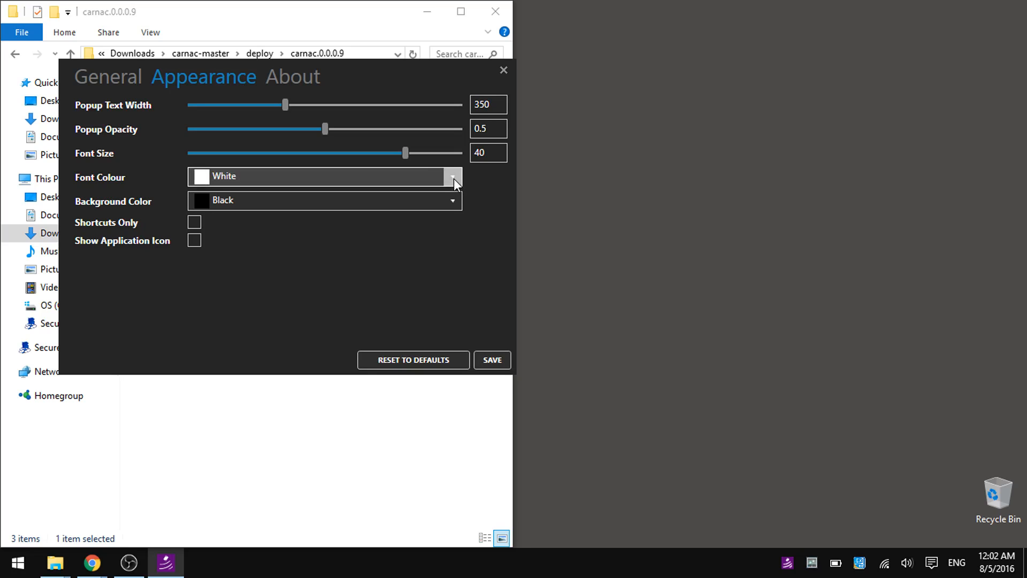
- Try Tomato font colour with a Transparent overlay background
click(452, 176)
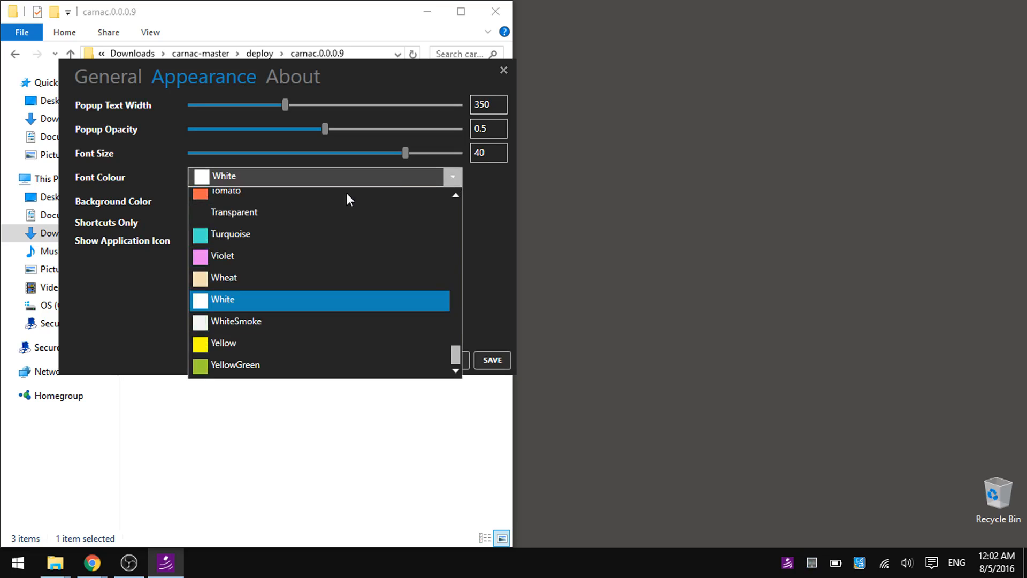
click(225, 190)
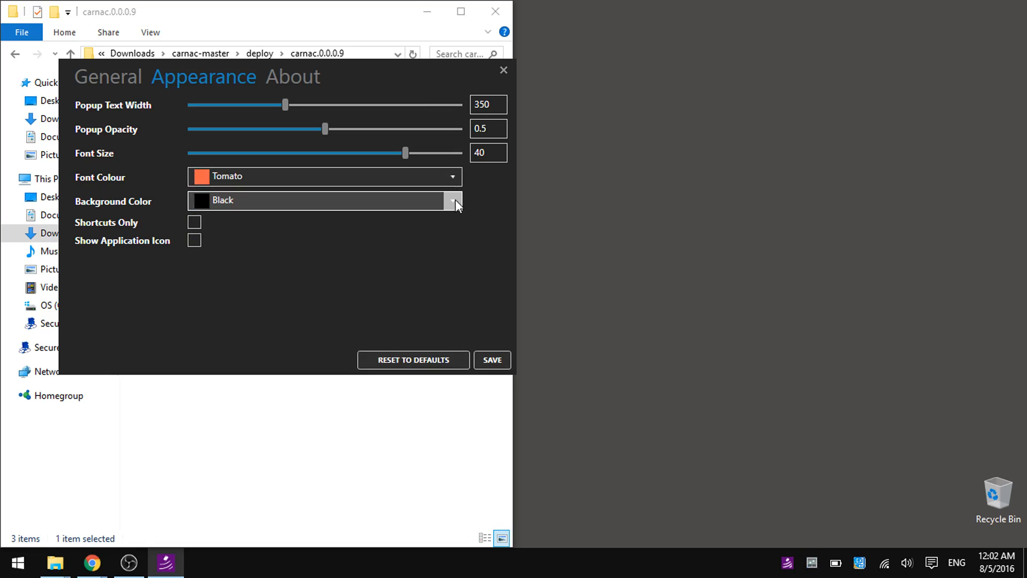
click(454, 201)
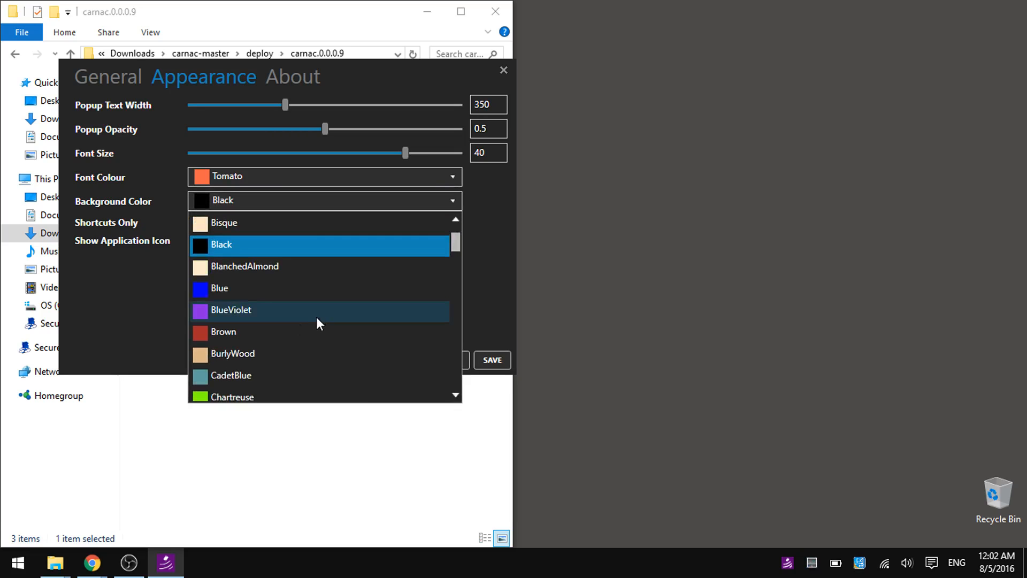
scroll(down, 3)
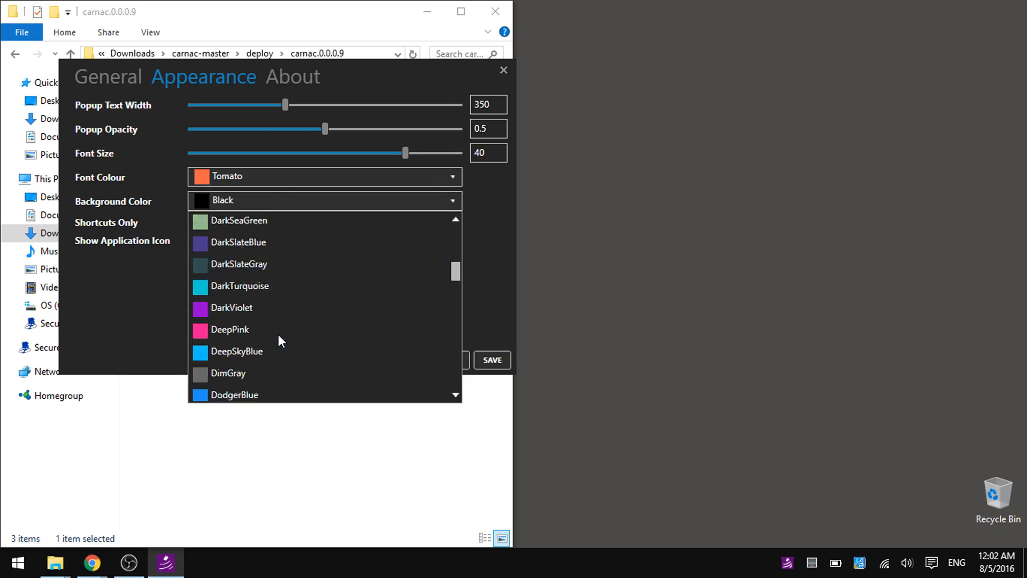
scroll(down, 3)
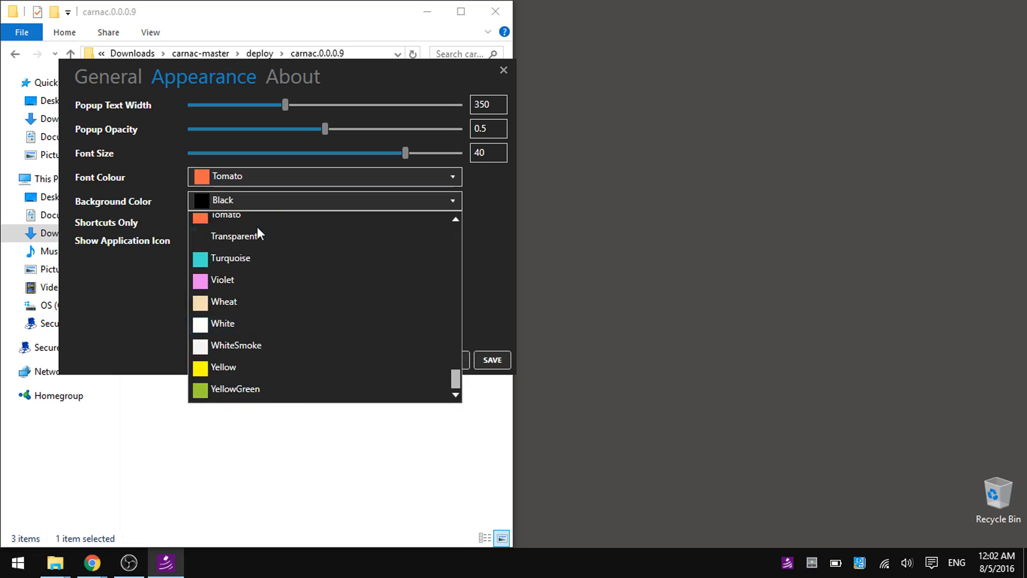
click(234, 235)
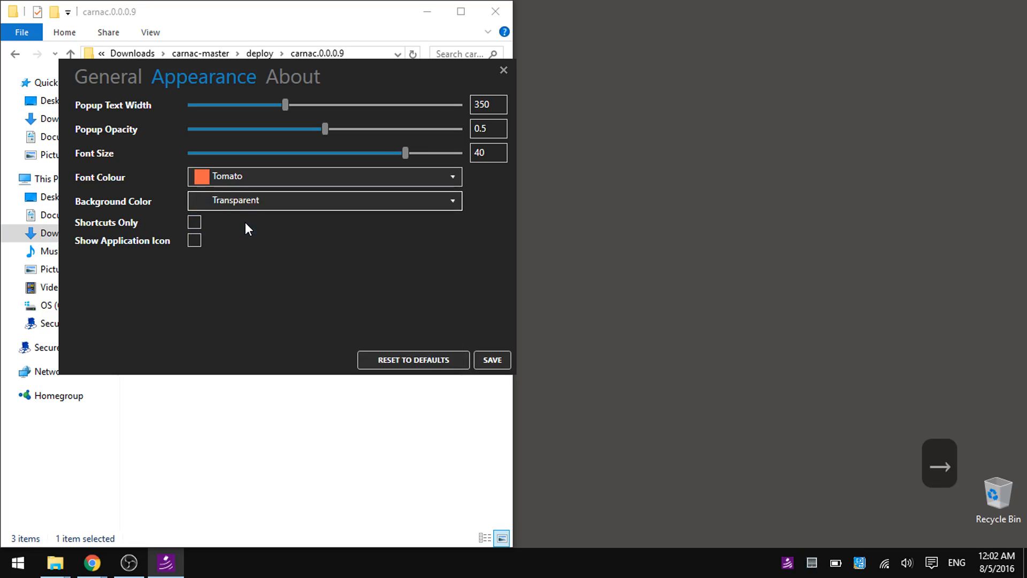
- Settle on White font colour over the Tomato background
click(325, 200)
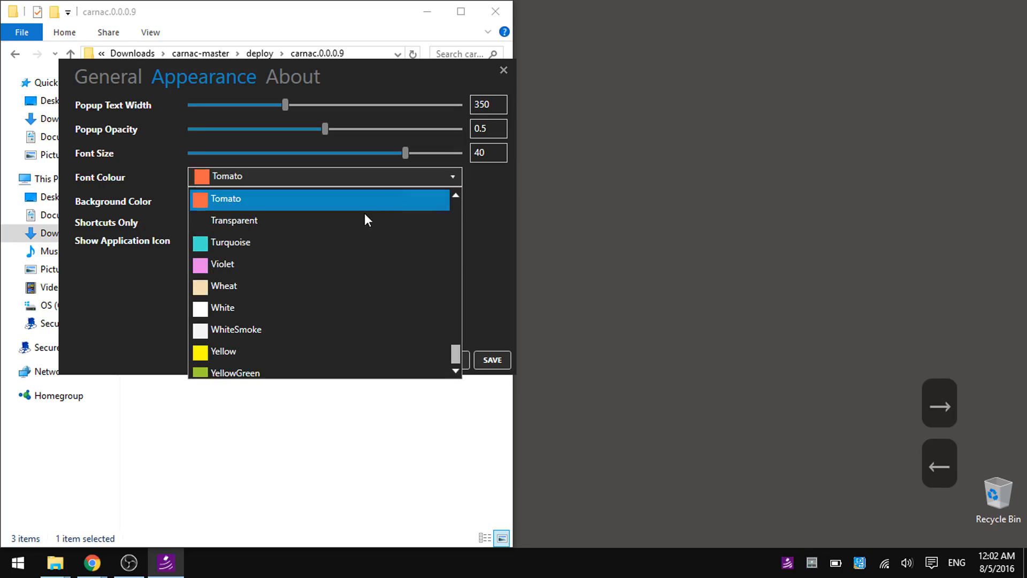
click(223, 309)
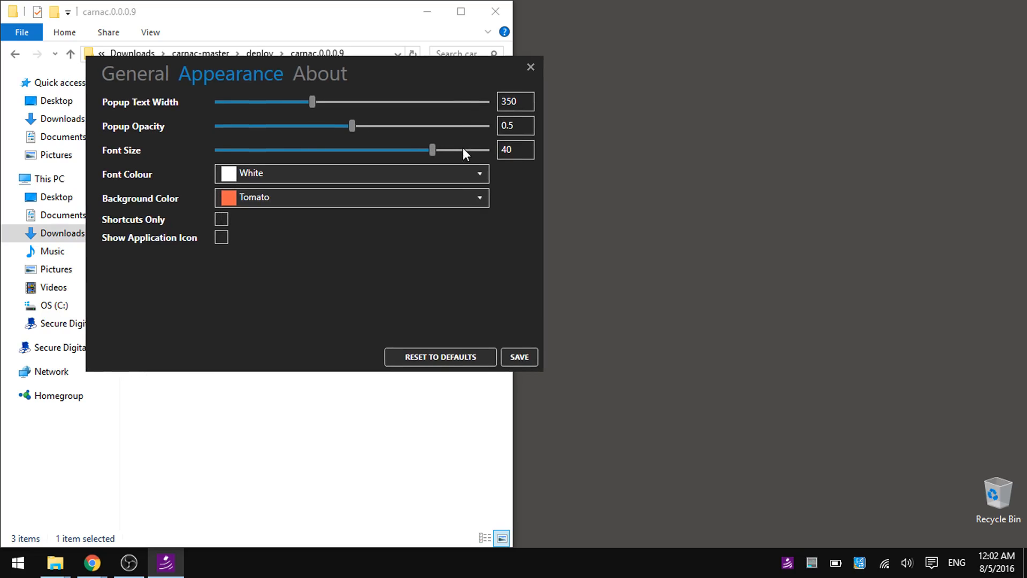
- Set popup text width 670 and opacity 0.95, checking with an Alt+Tab overlay
drag(433, 150, 485, 150)
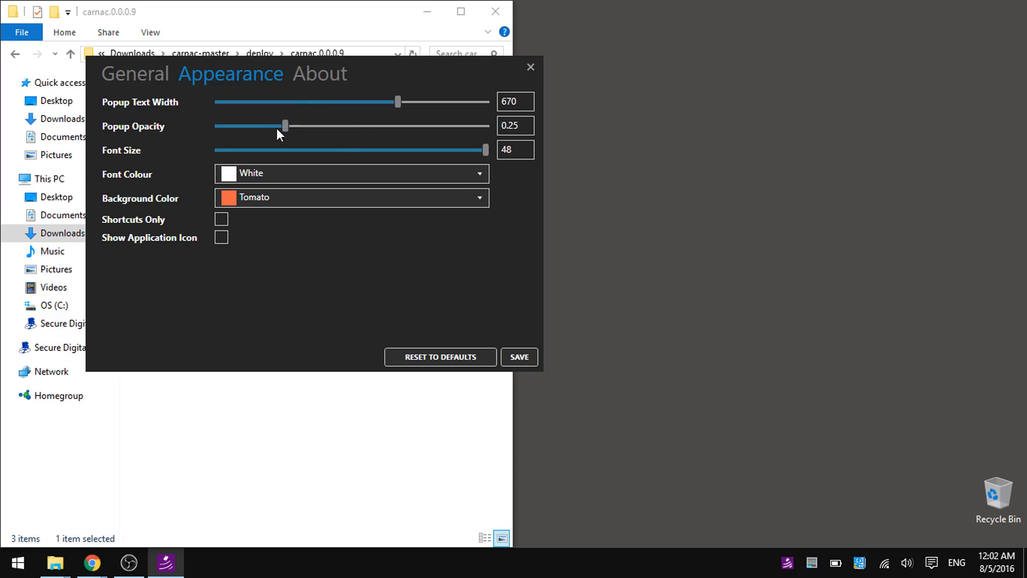
drag(285, 126, 379, 126)
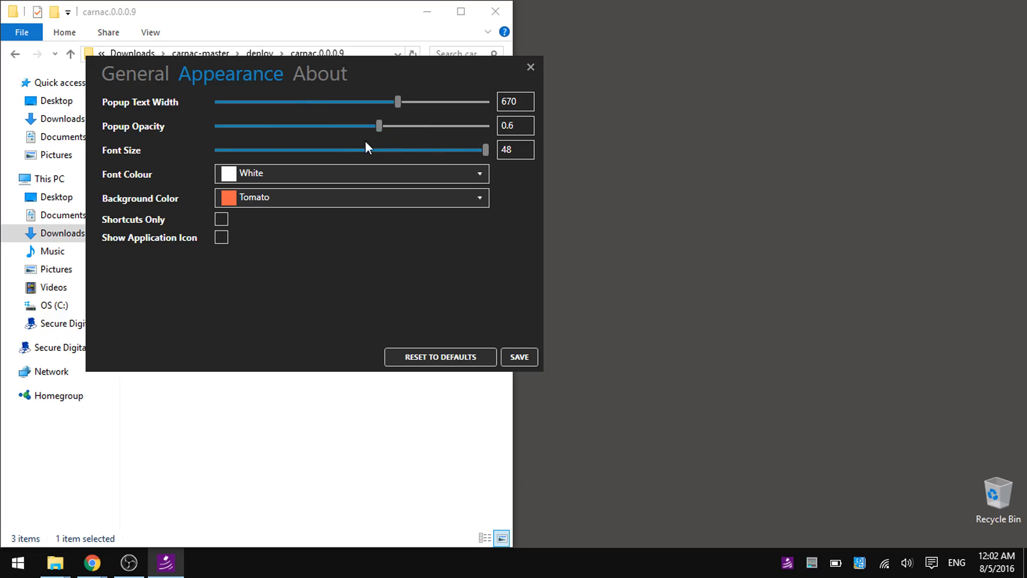
drag(379, 126, 300, 126)
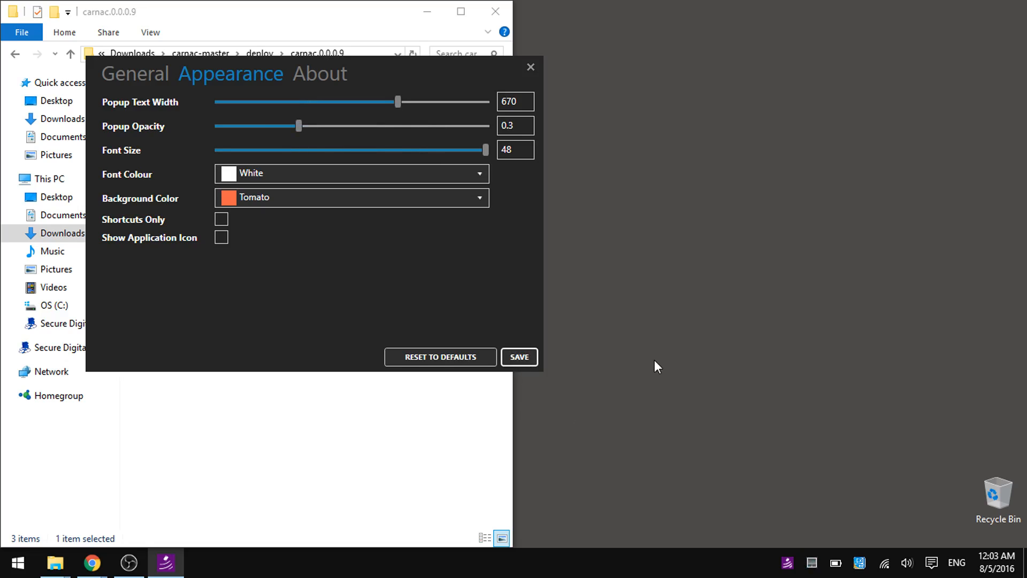
key(alt+tab)
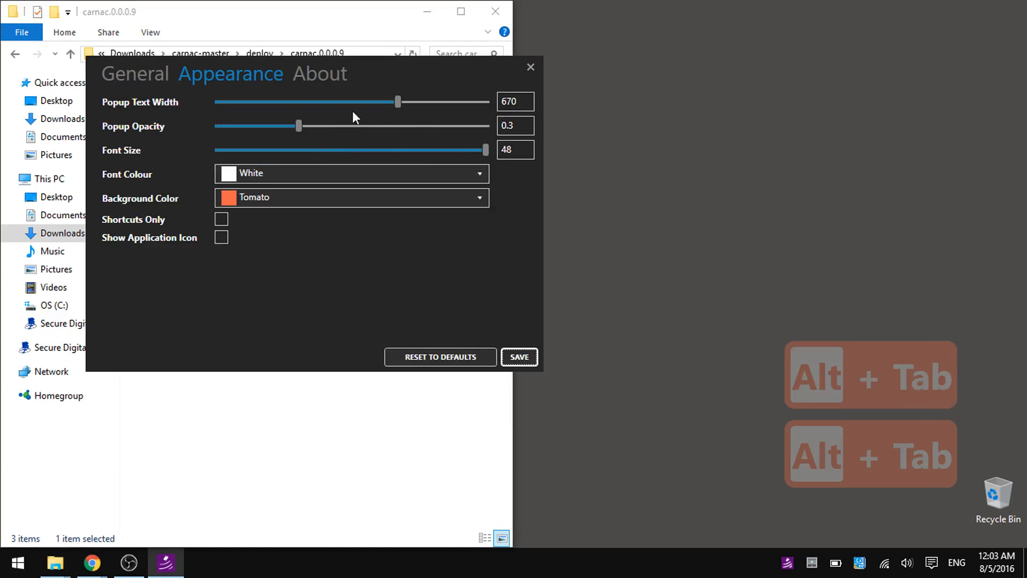
drag(300, 126, 472, 126)
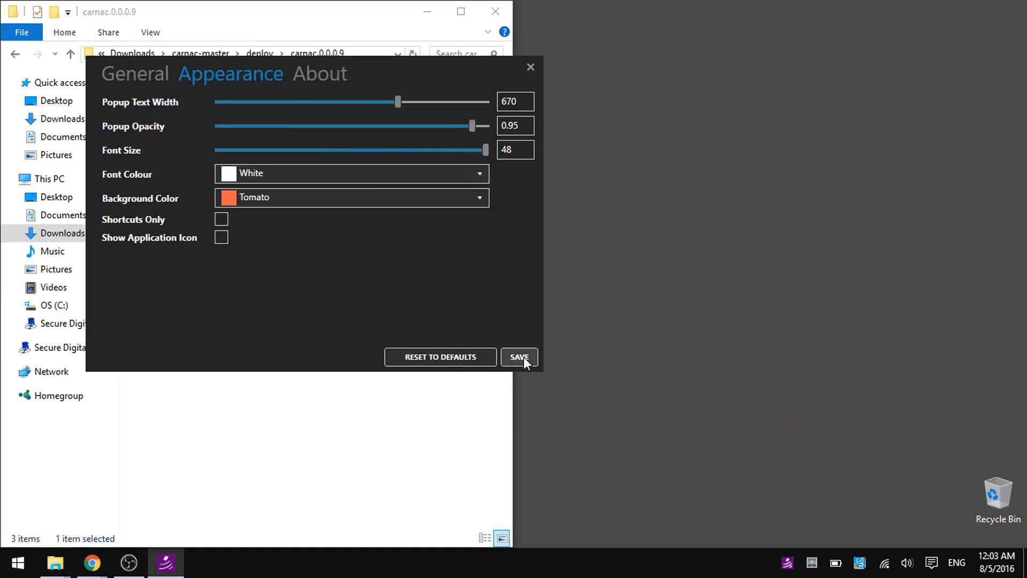
- Save the appearance settings and view the About page
click(320, 73)
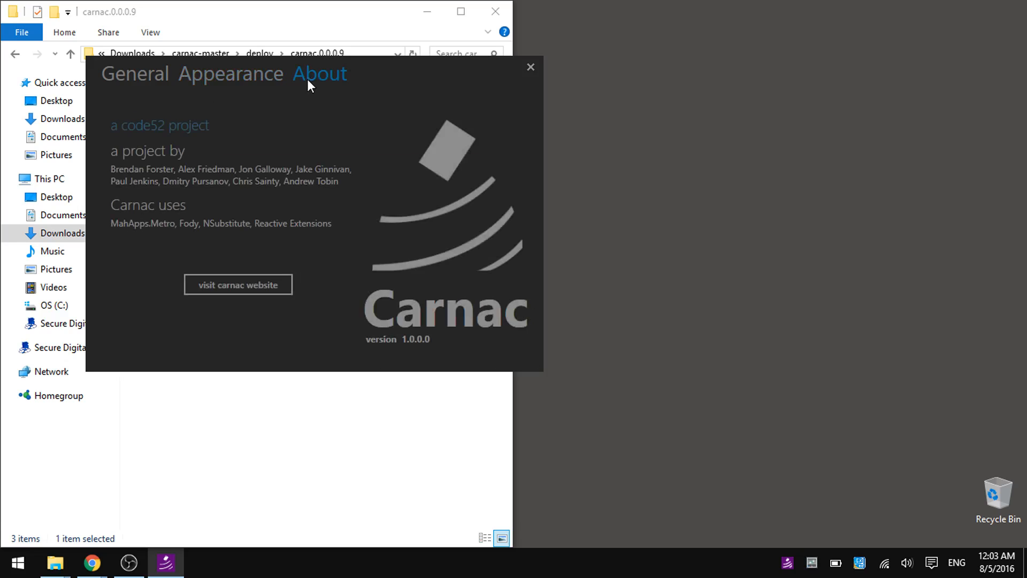
click(135, 74)
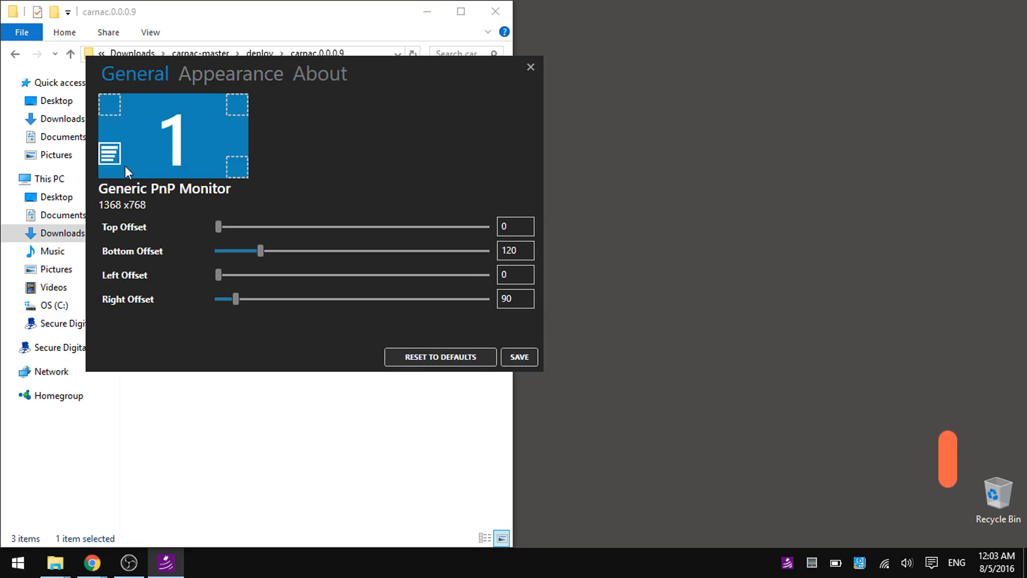
- Anchor the overlay corner, set bottom offset 260 and right offset 300, and save
click(518, 357)
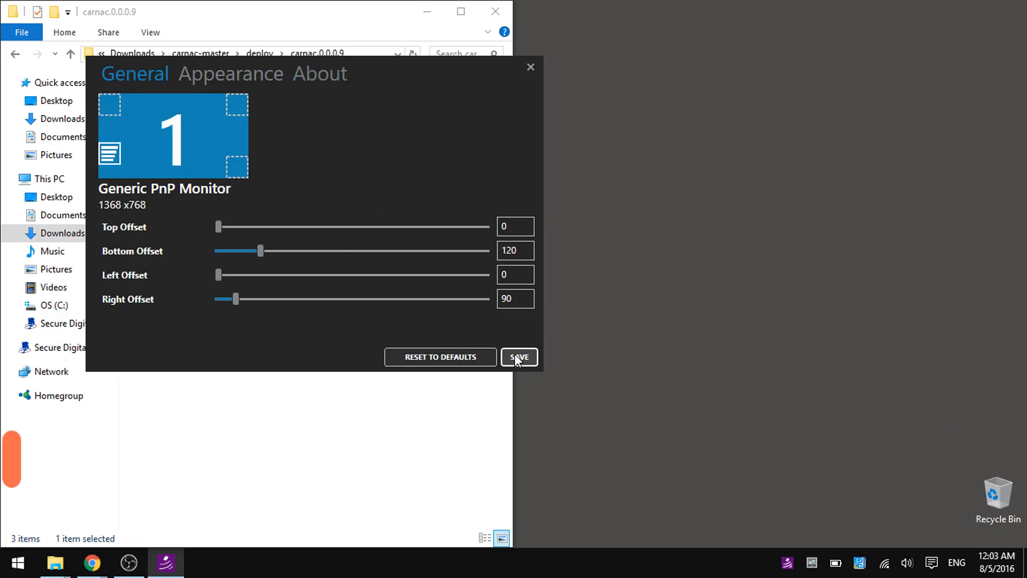
click(518, 356)
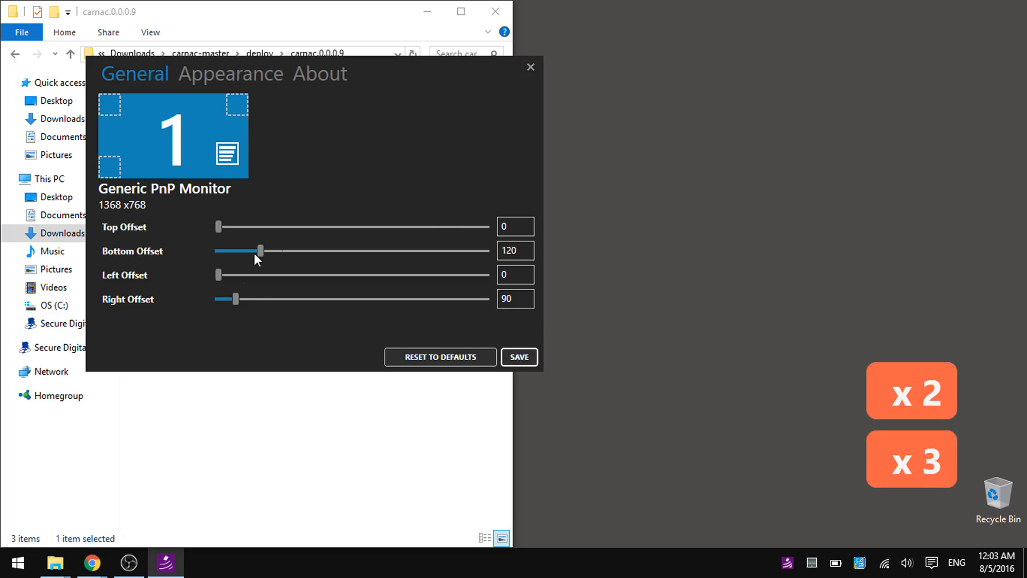
drag(237, 299, 302, 298)
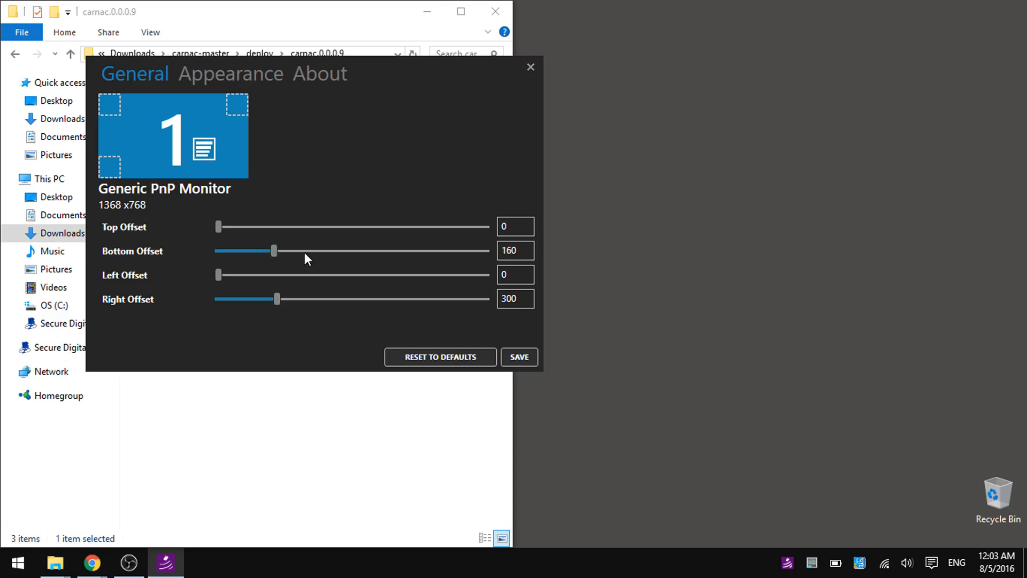
drag(276, 250, 310, 251)
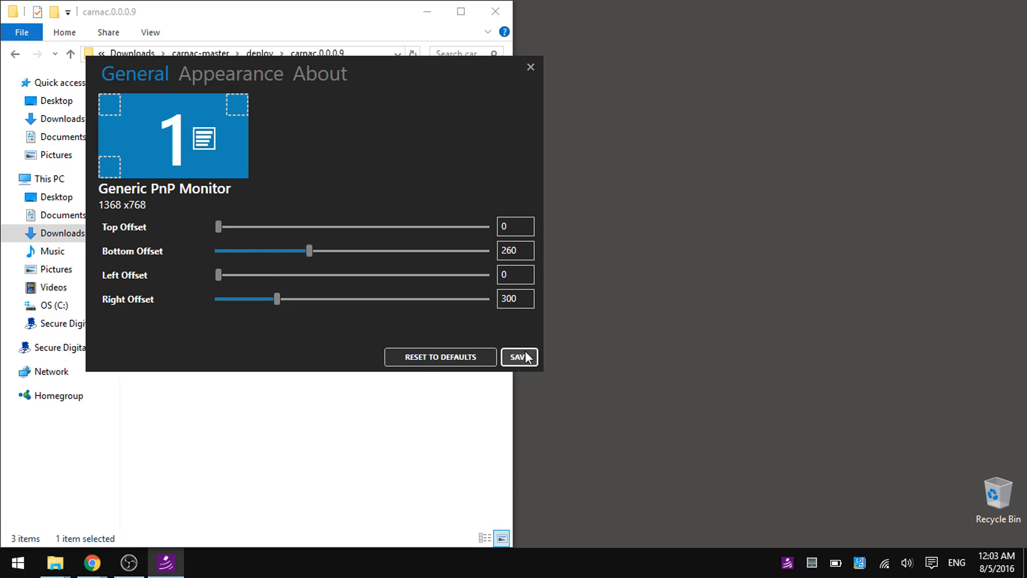
text(the mid x 2 le of the scre)
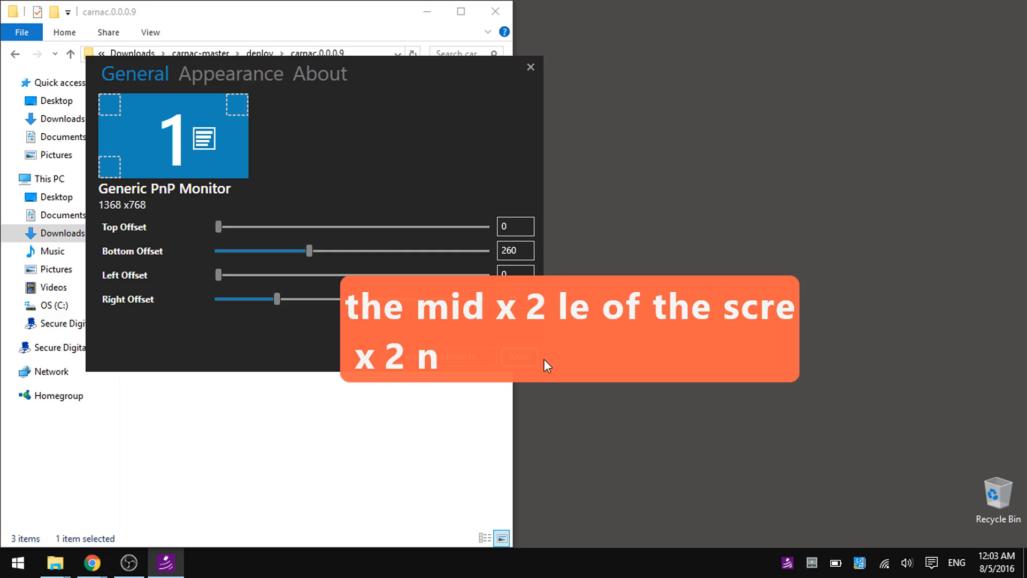
mouse_move(496, 127)
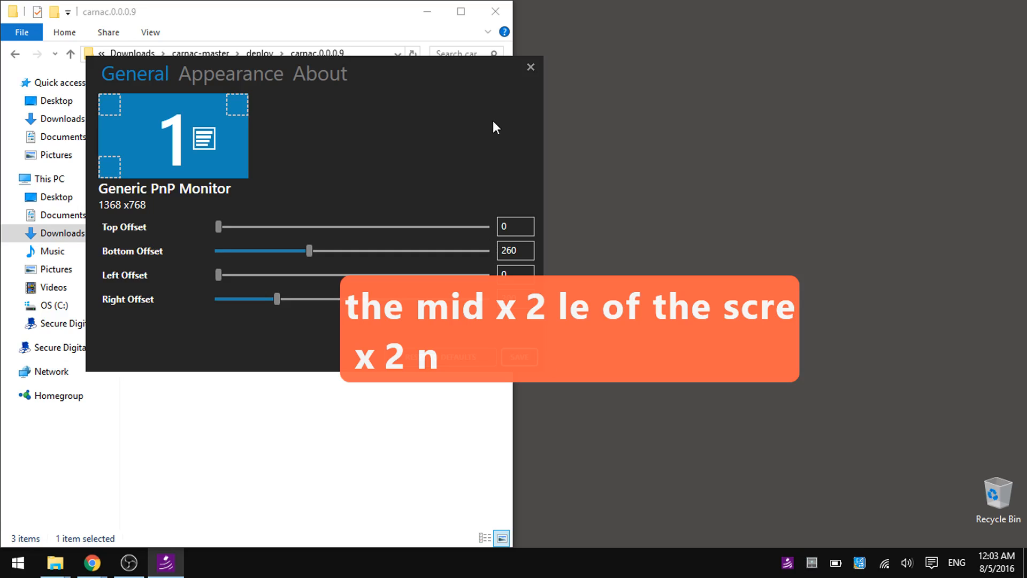